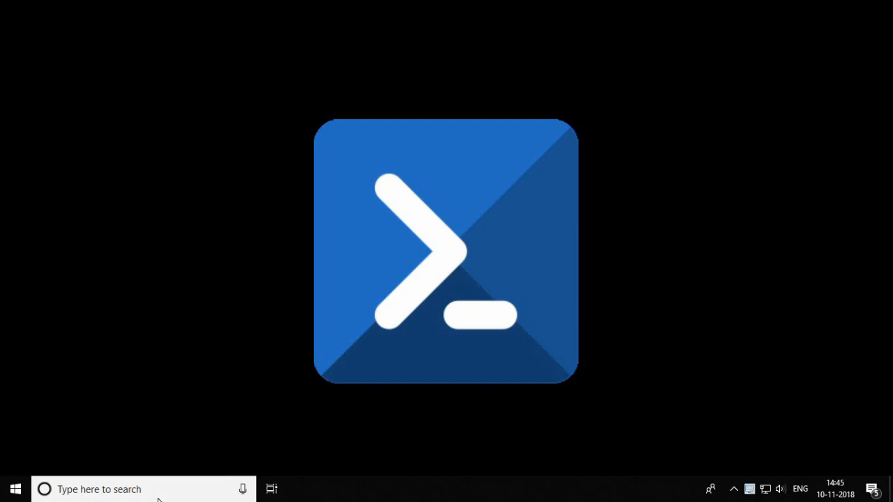
Search for 'POWE' and launch Windows PowerShell from Best match
text(POWE)
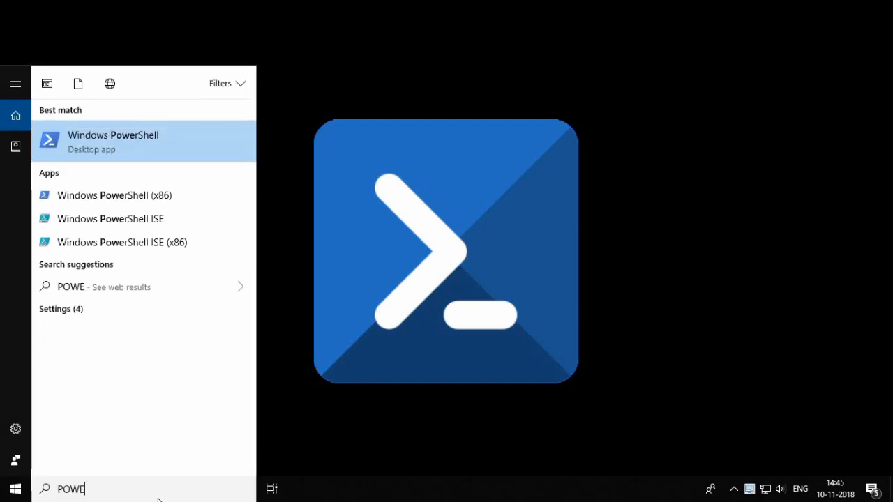
click(113, 141)
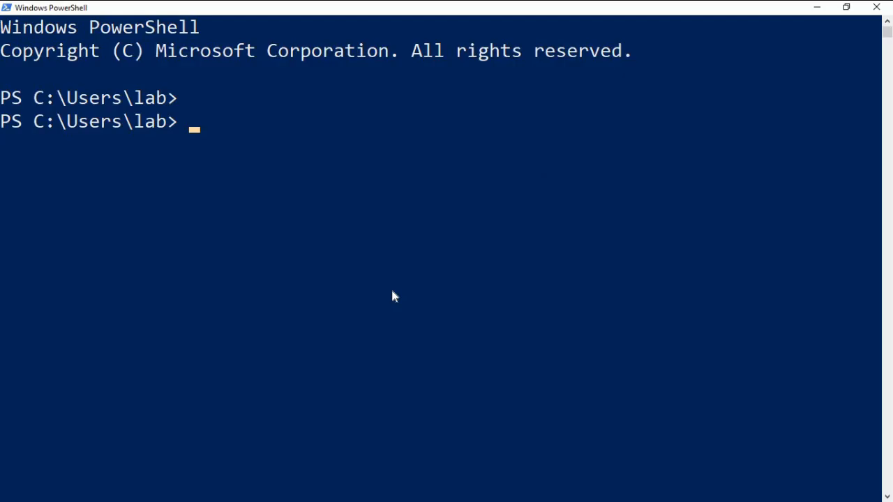
Run $creds=Get-Credential to open the credential request prompt
text($creds)
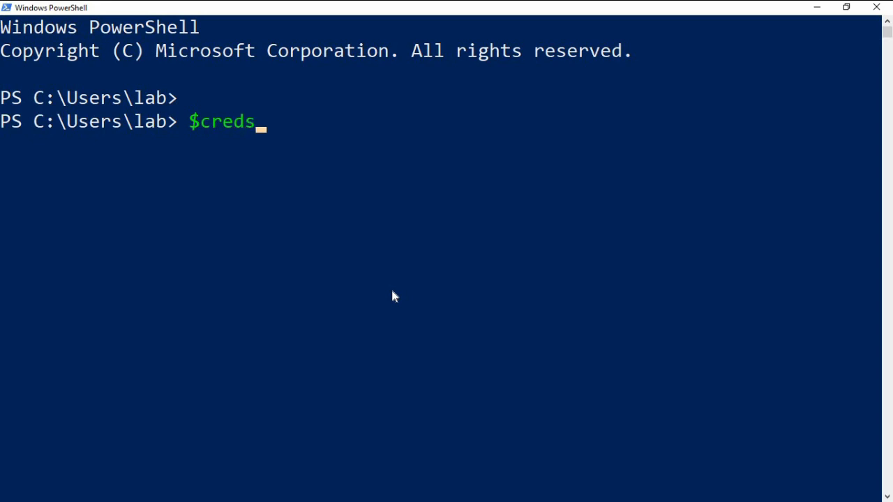
text(=)
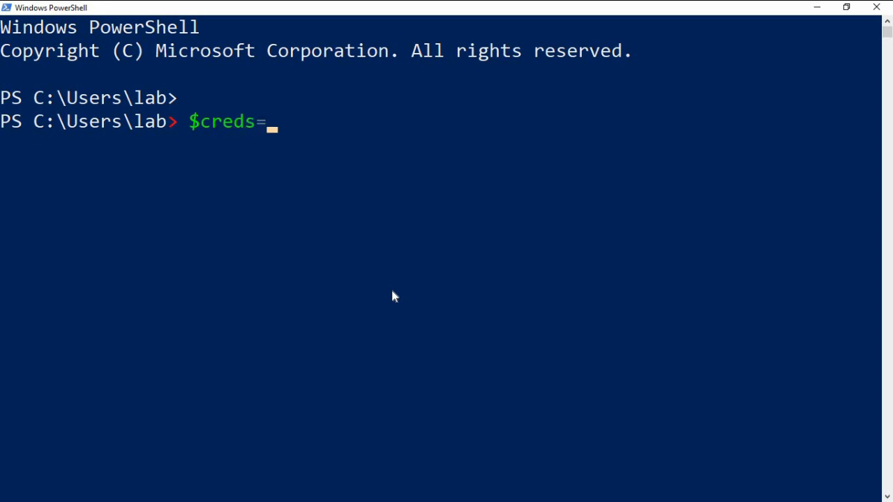
text(Get)
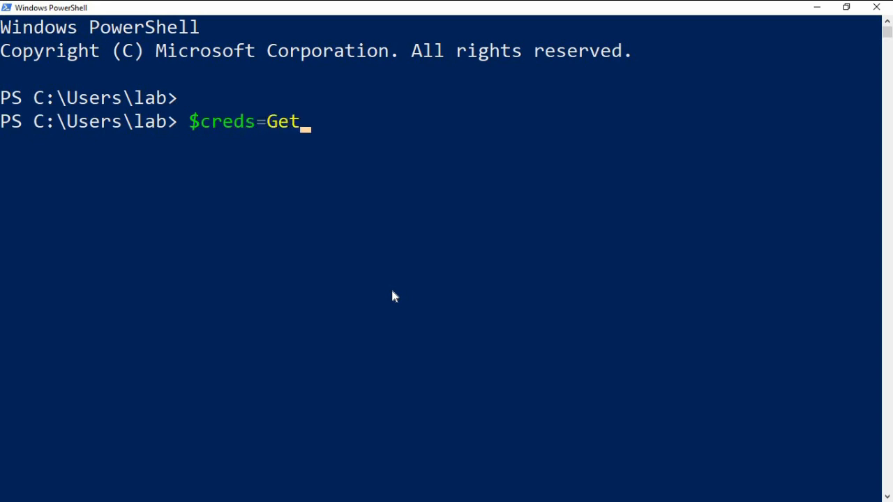
text(-Credential)
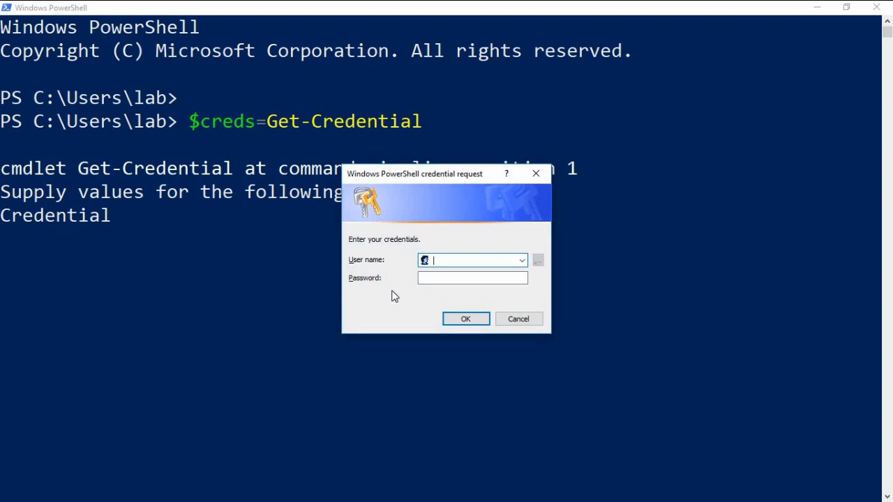
Enter user name 'john' and a password in the credential prompt and submit
text(john)
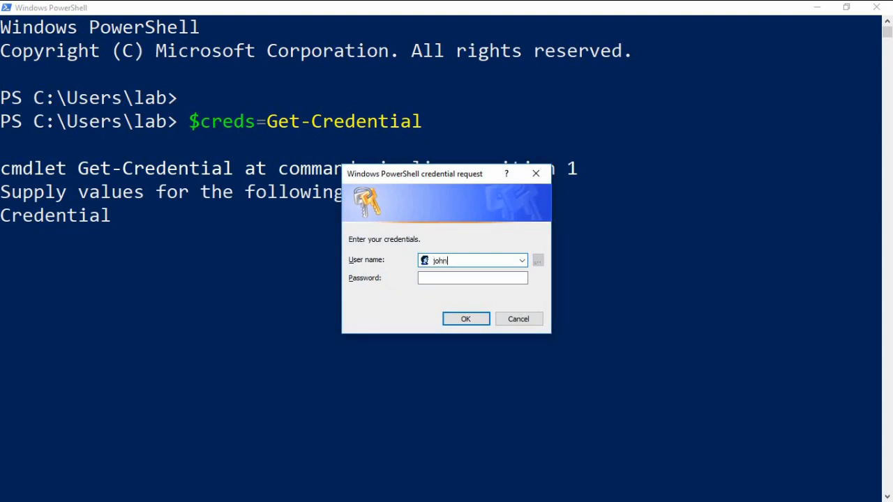
click(472, 277)
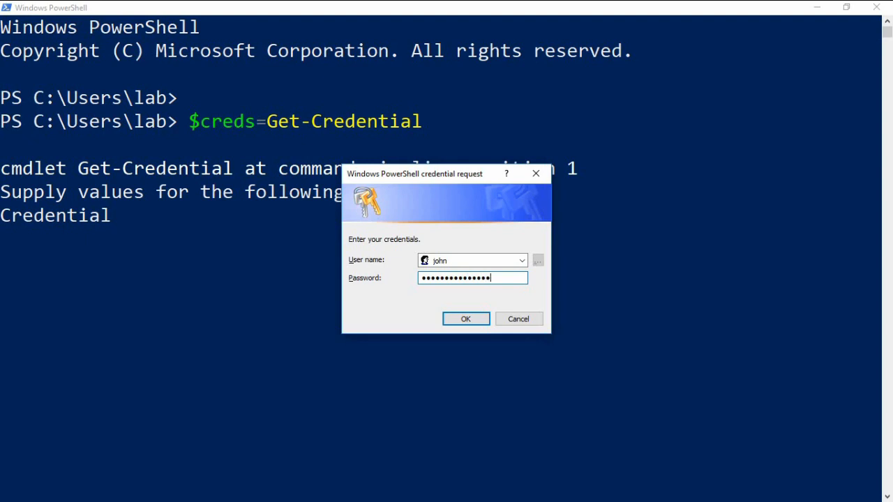
text(•)
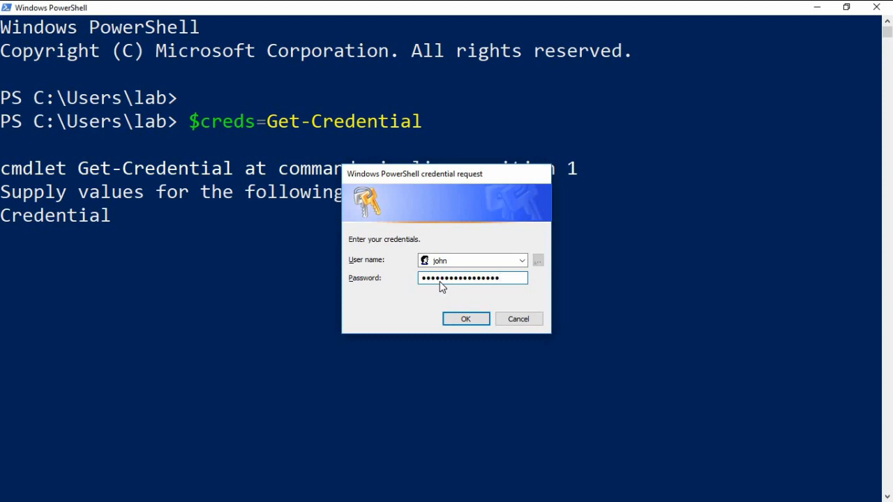
click(465, 319)
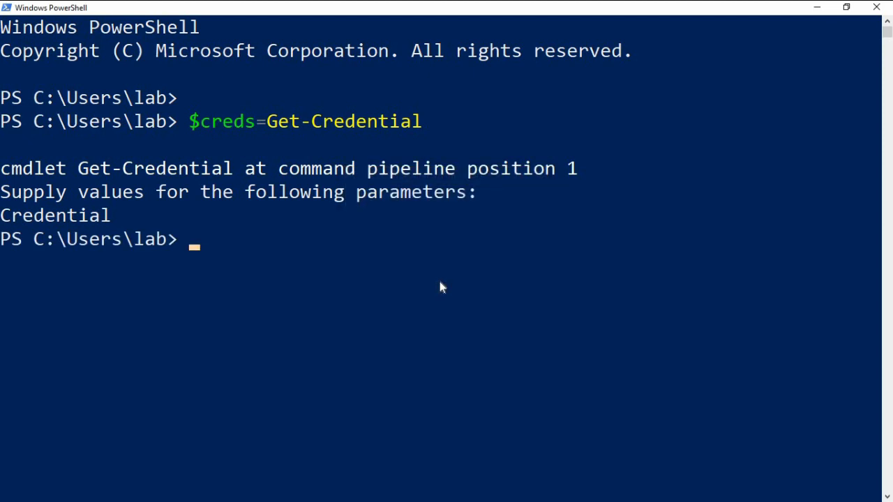
Query $creds.username and $creds.password to show 'john' and the SecureString password
text($cr)
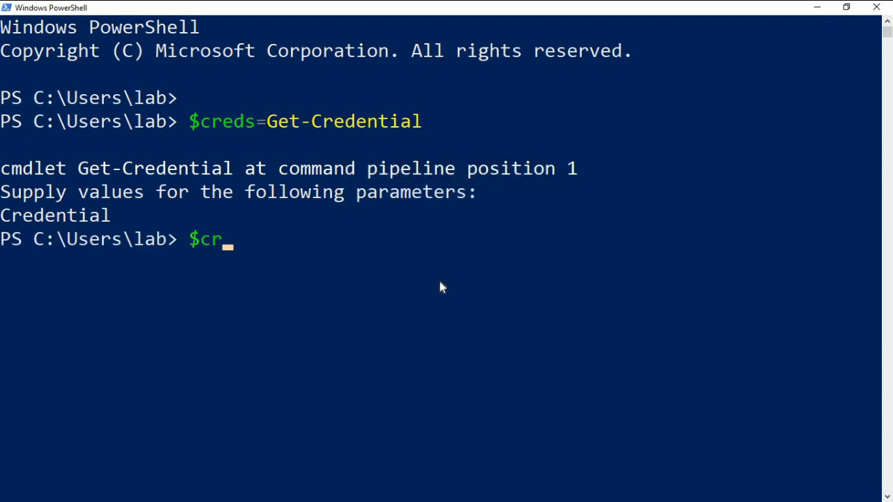
text(eds)
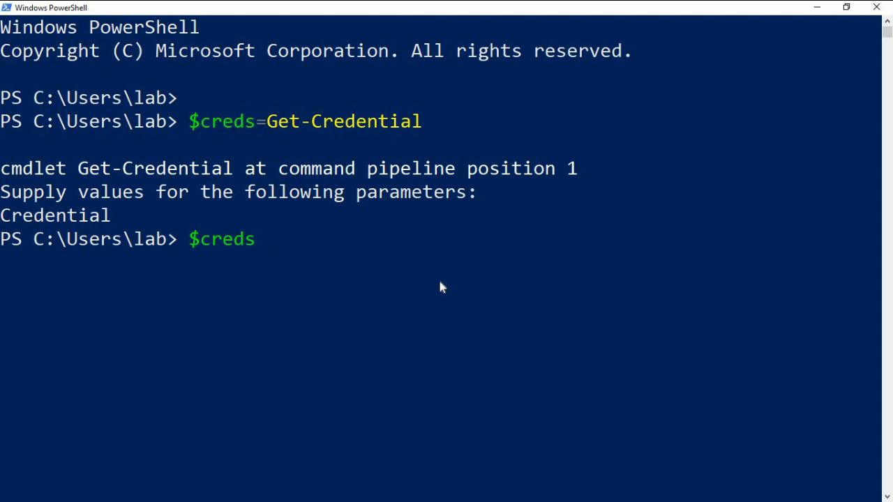
text(.use)
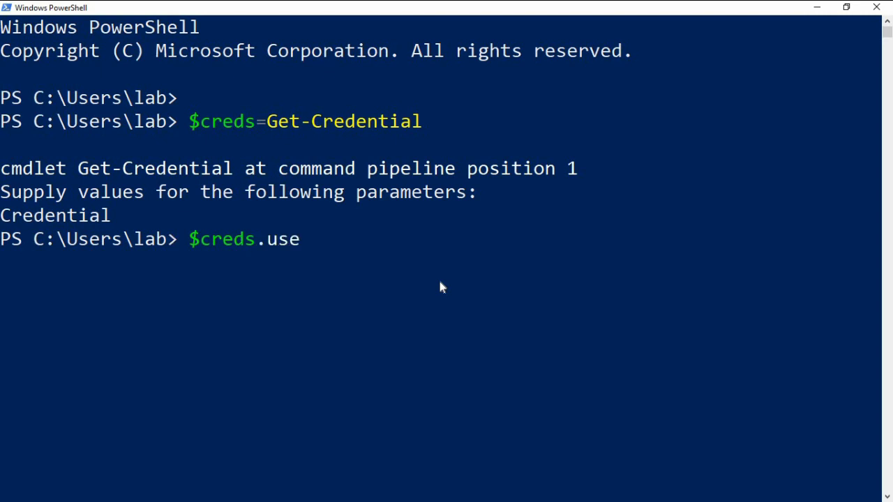
text(rnme)
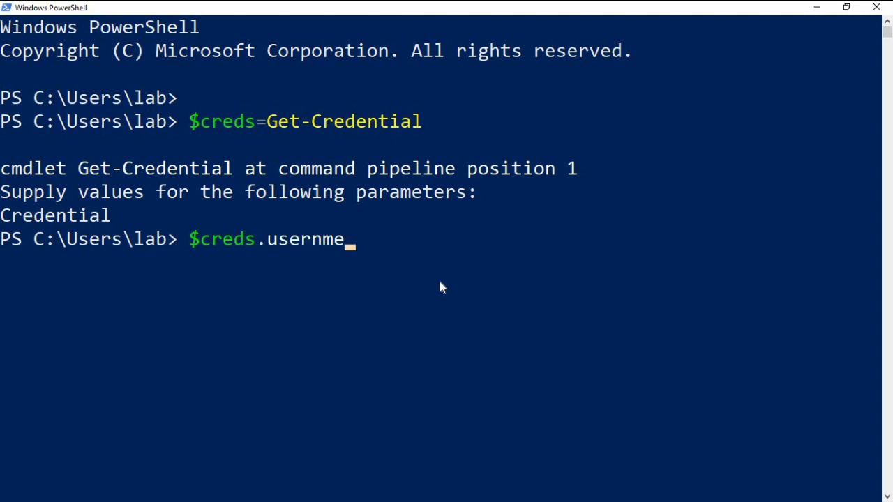
text(a)
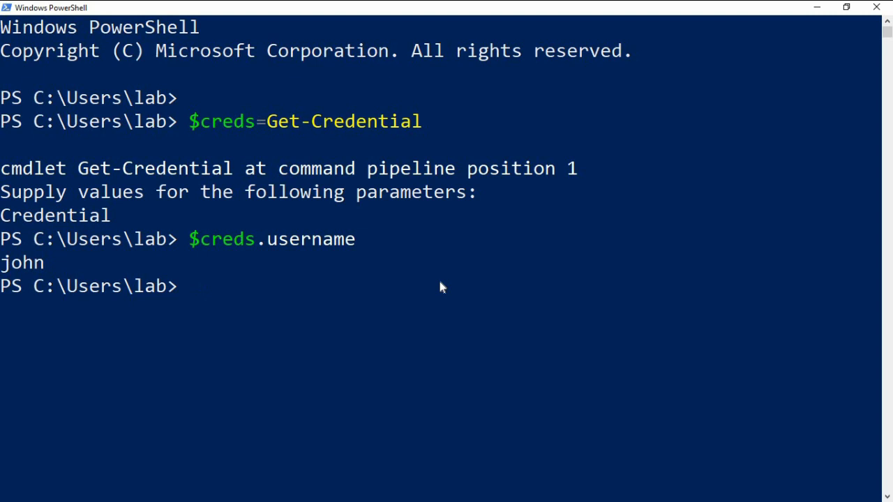
mouse_move(418, 330)
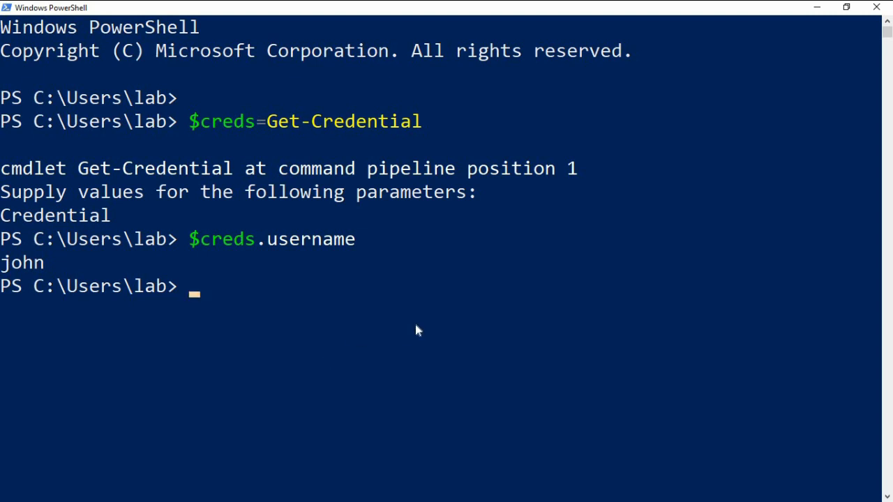
text($creds.)
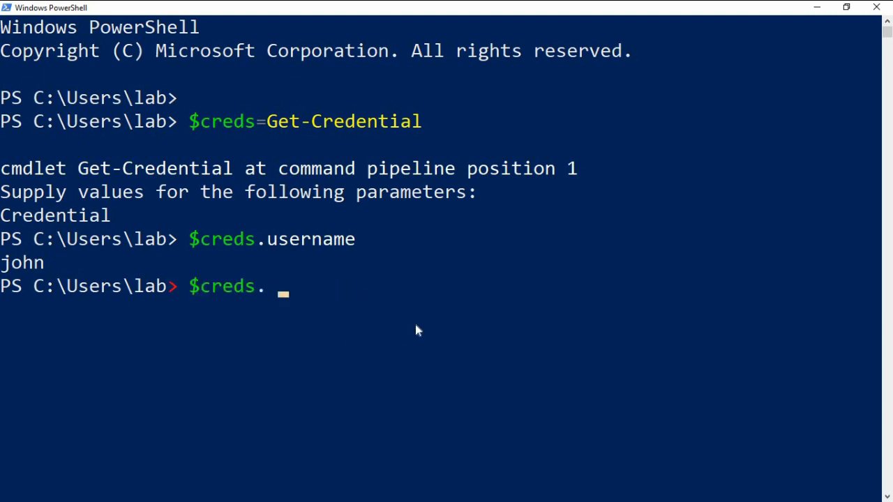
text(password)
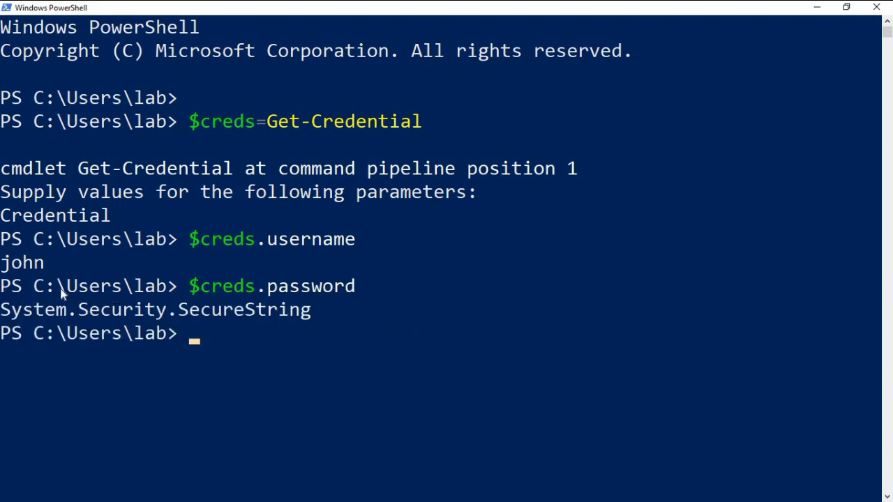
mouse_move(255, 347)
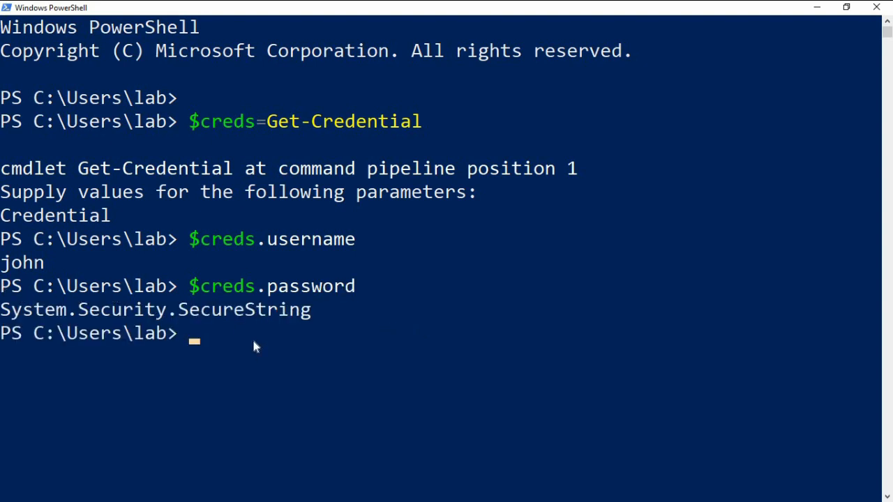
Pipe $creds.password through ConvertFrom-SecureString, fixing the mistaken autocompletion
text($creds.password | ConvertFrom-CIPolicy)
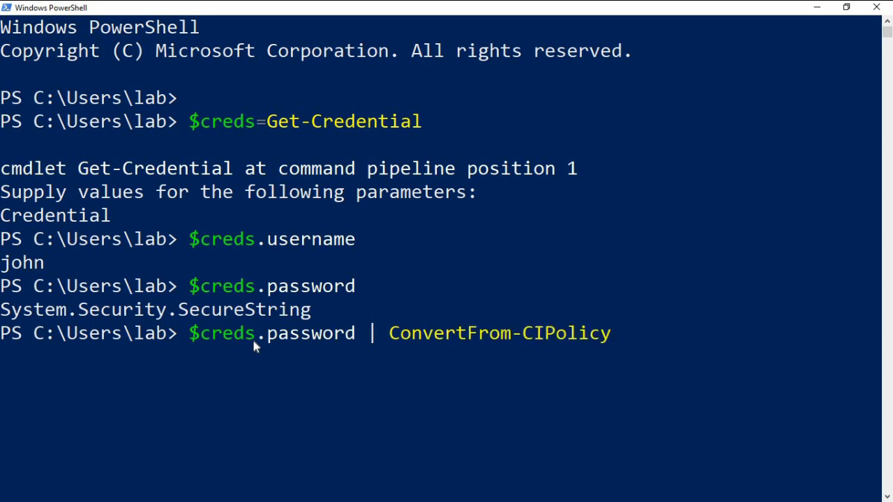
key(Backspace)
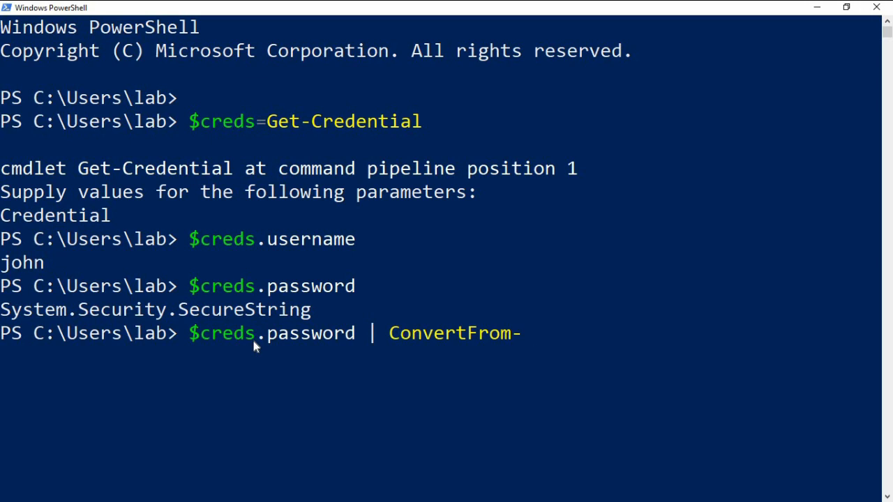
text(ecureString)
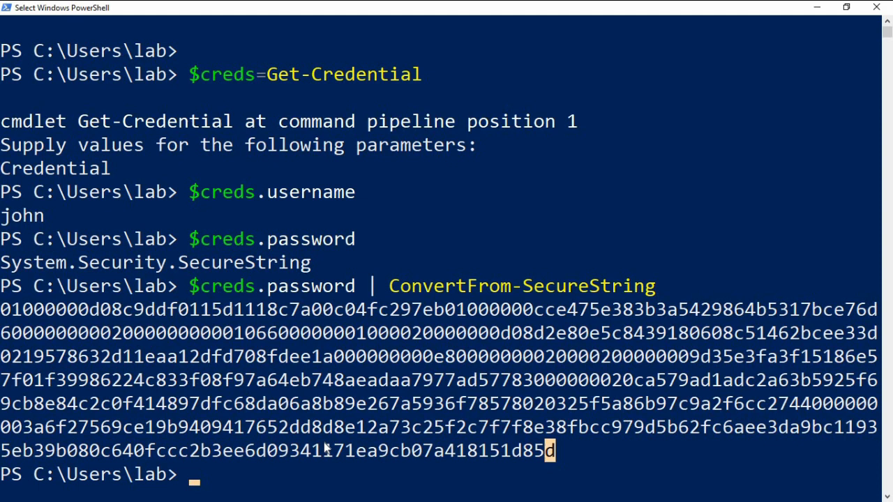
mouse_move(192, 488)
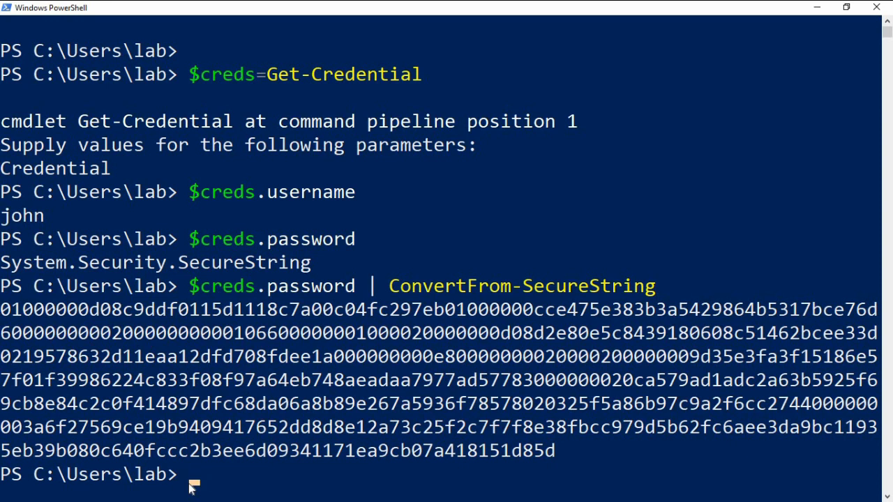
Run $creds.GetNetworkCredential().username to return 'john', then begin the next GetNetworkCredential() command
text($creds)
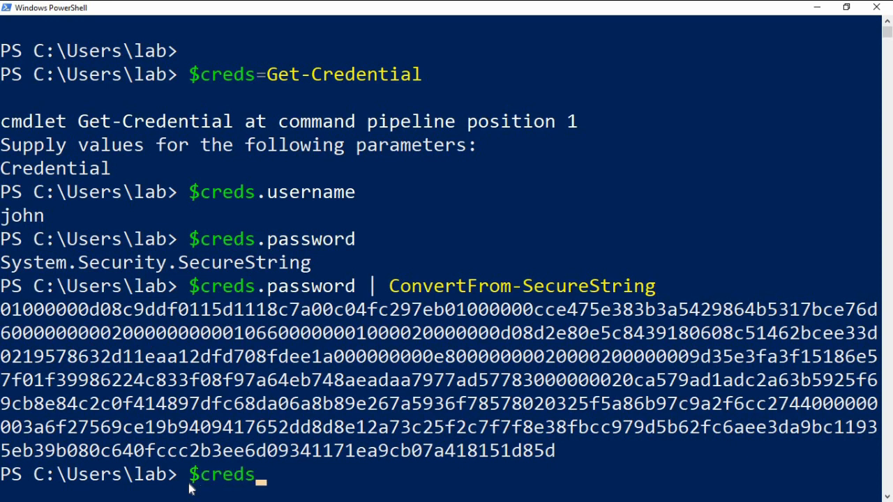
text(.)
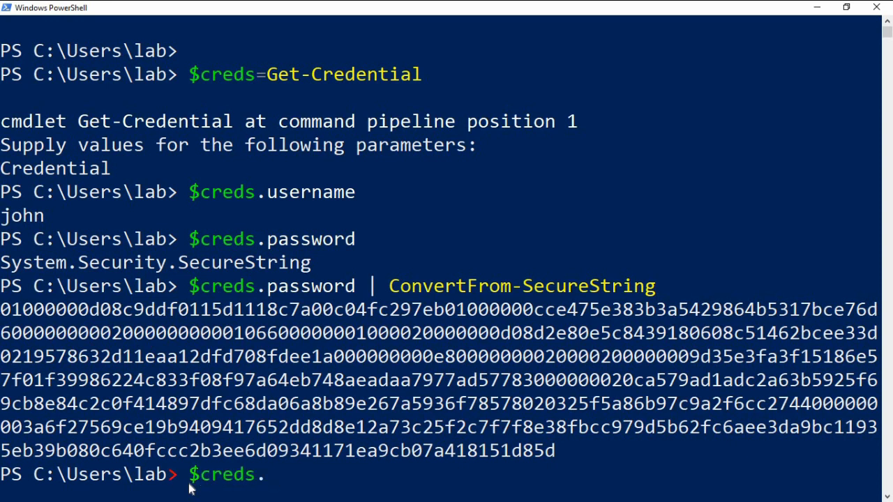
text(Get)
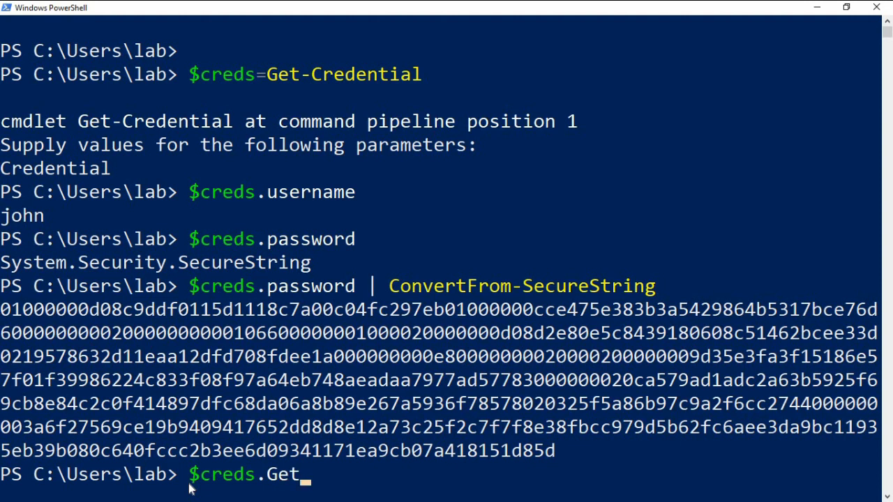
text(NetworkCredential()
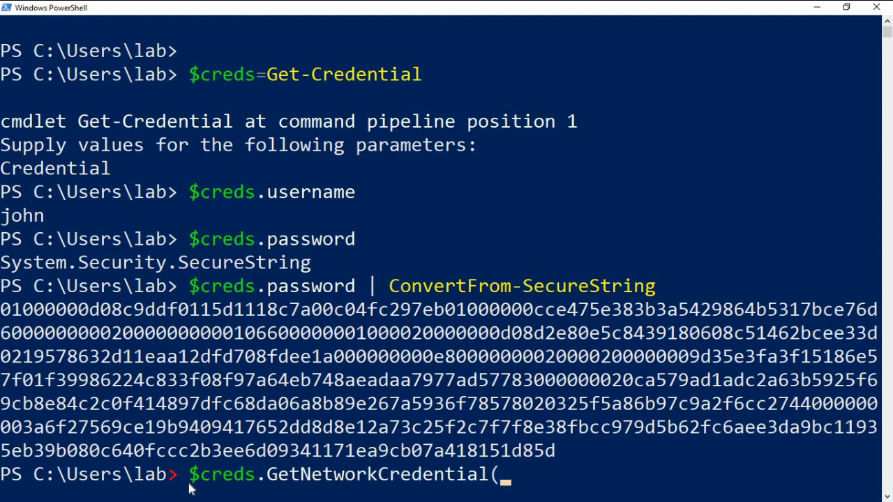
text().)
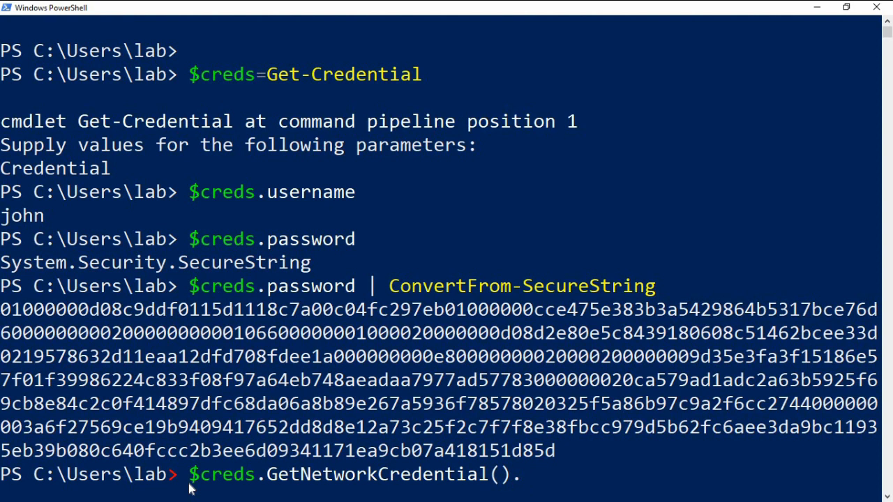
text(username)
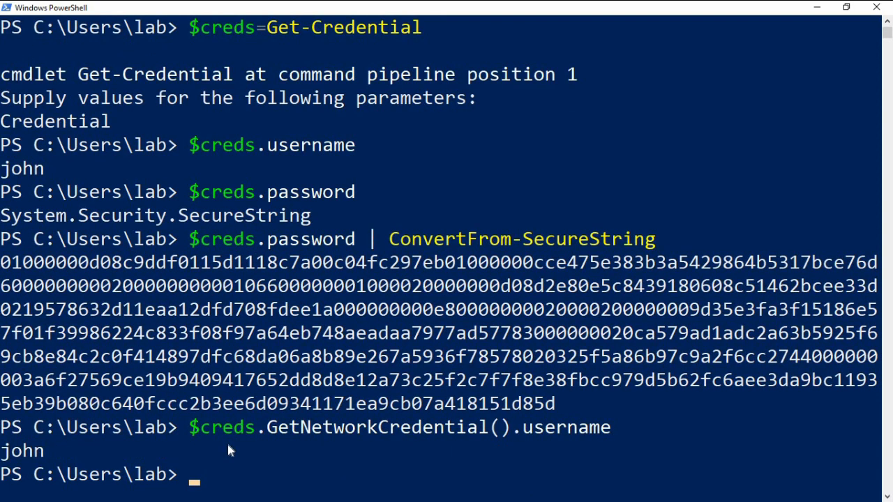
mouse_move(234, 488)
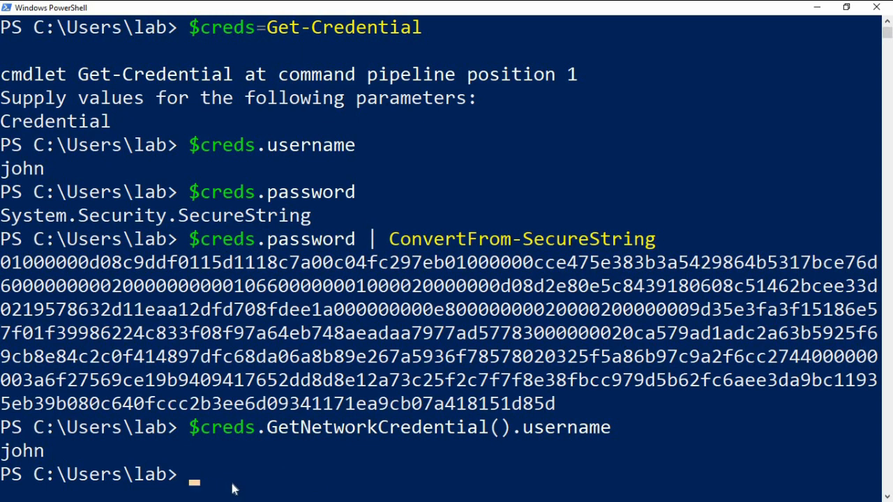
text($creds.GetNetworkCredential().u)
text(than)
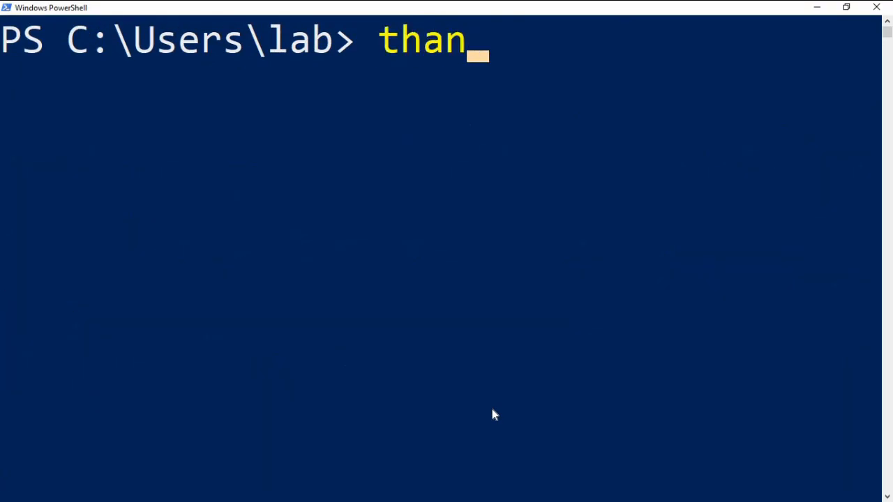
Type 'thanks for watching stay tuned for future videos' at the cleared prompt
text(ks for watching stay t)
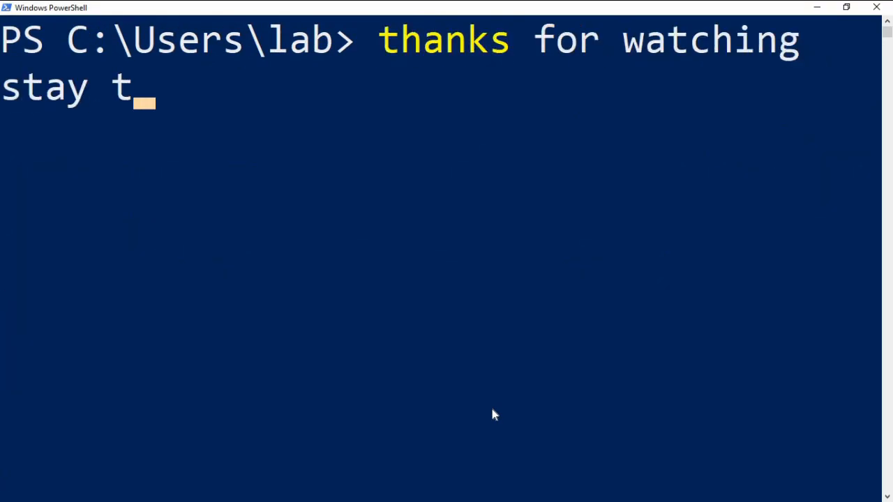
text(uned for future videos)
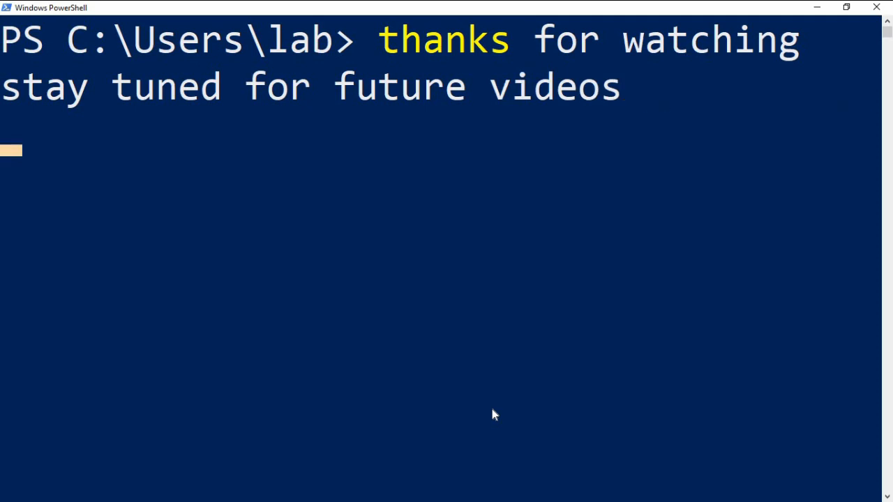